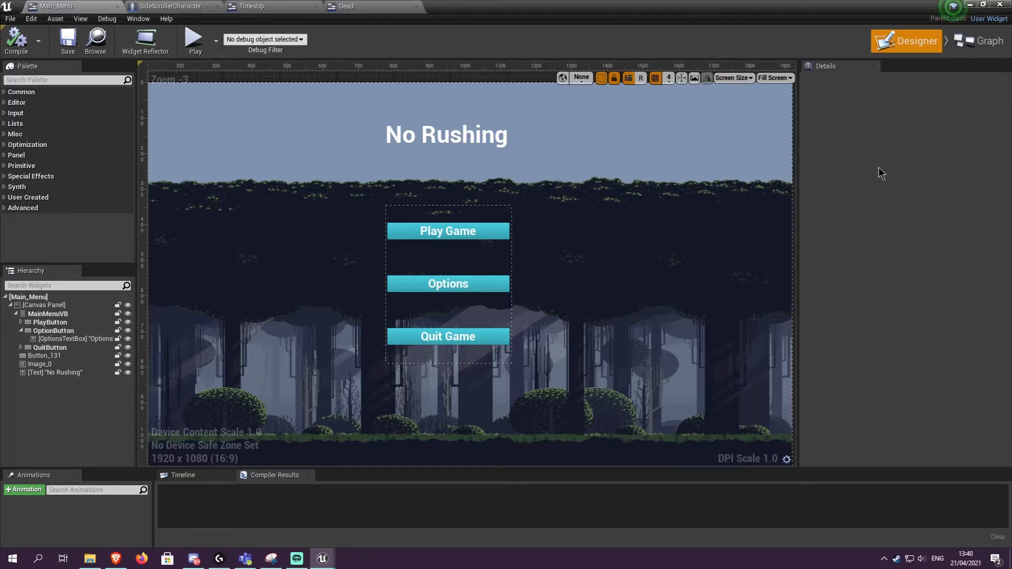
pyautogui.moveTo(801, 192)
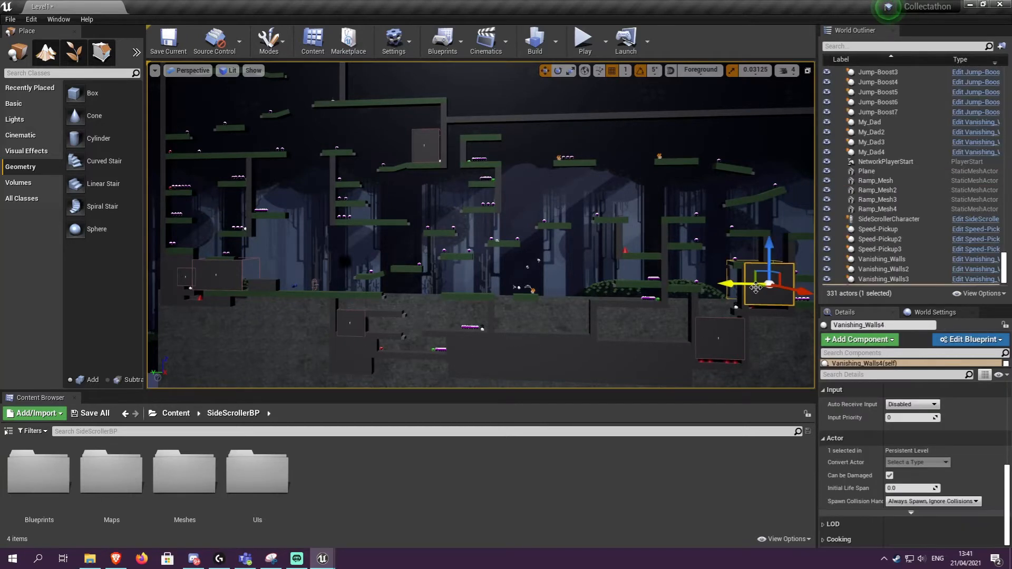
# Select the My_Dad3 wall actor in the side-scroller level viewport
pyautogui.click(871, 141)
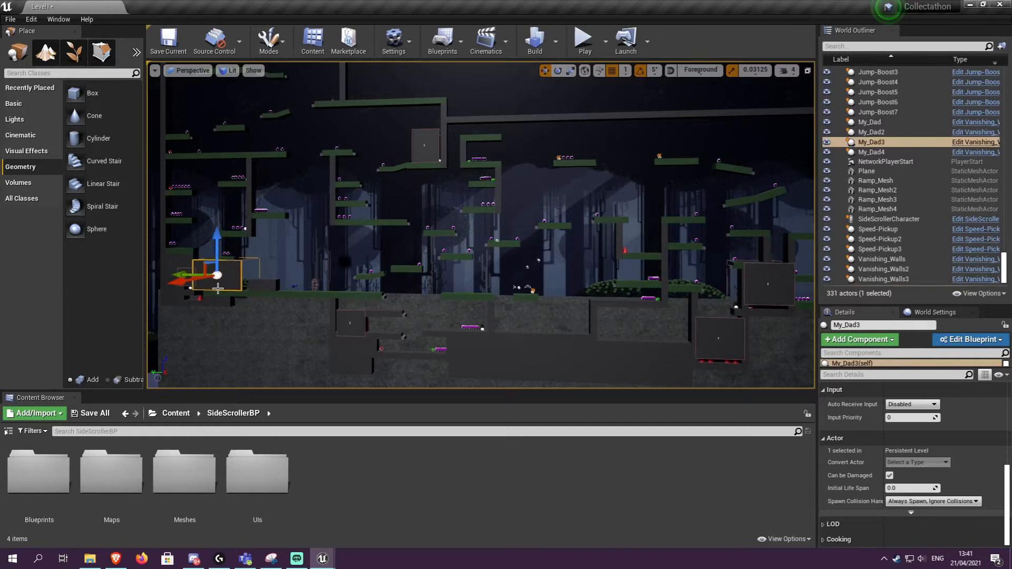
pyautogui.moveTo(263, 276)
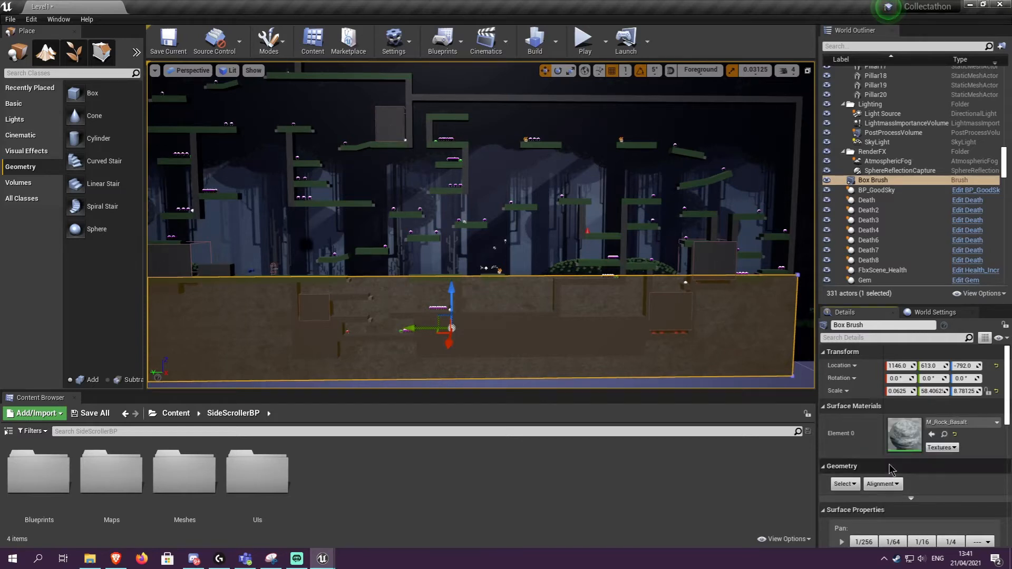
pyautogui.moveTo(876, 420)
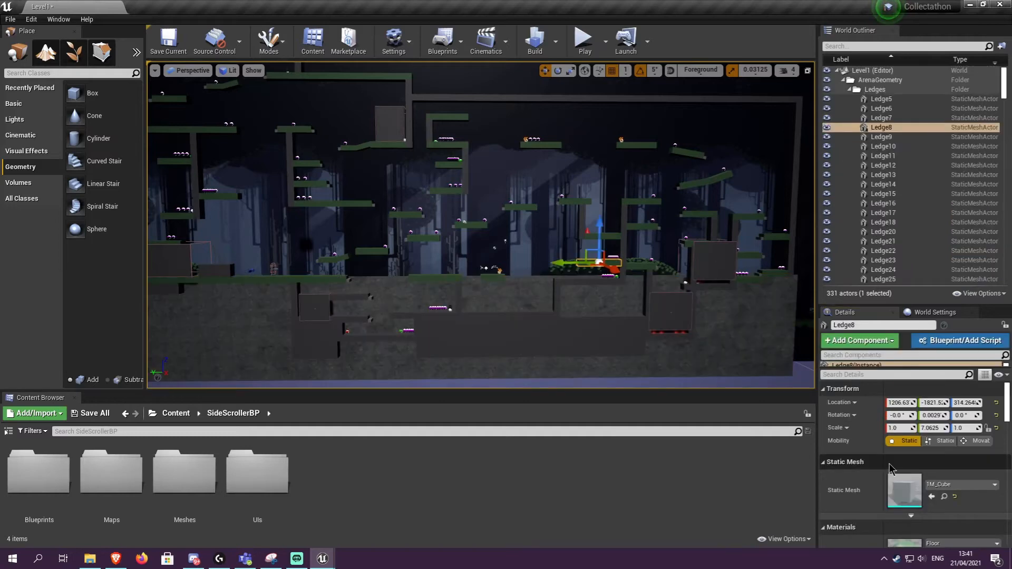
# Scroll Ledge8's Details down to Materials, showing Element 0 set to Floor
pyautogui.scroll(-3)
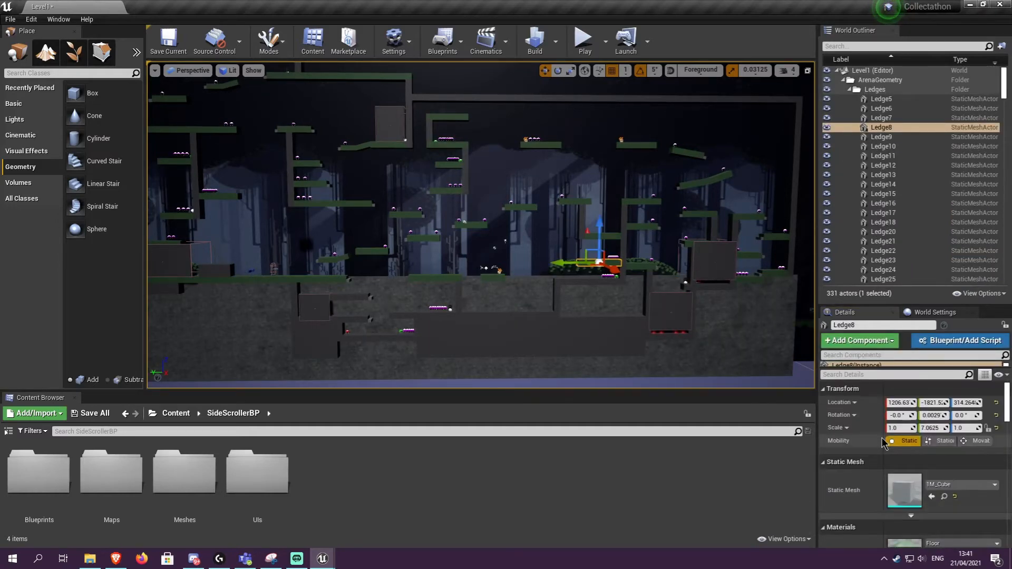
pyautogui.scroll(-3)
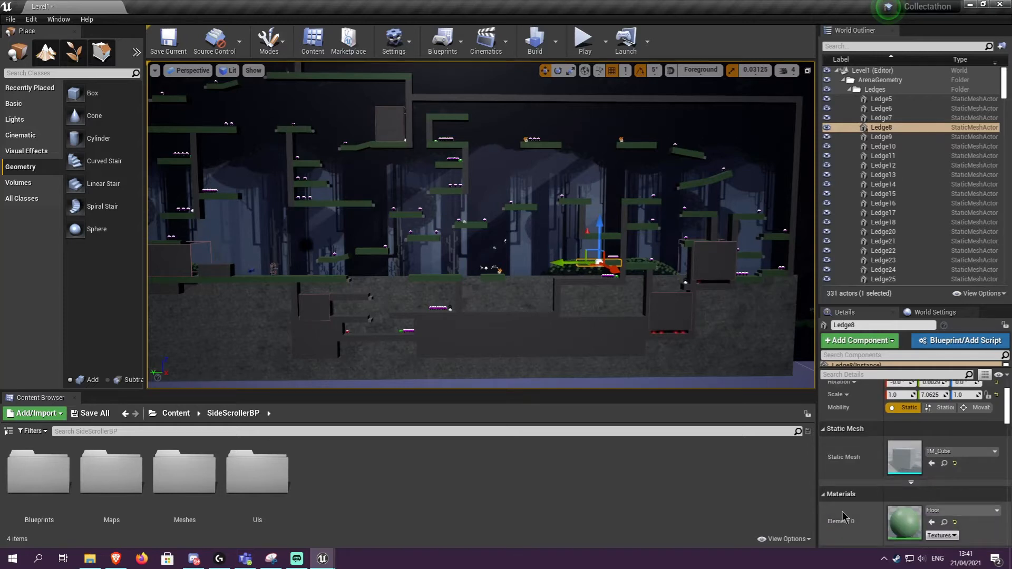
pyautogui.scroll(-3)
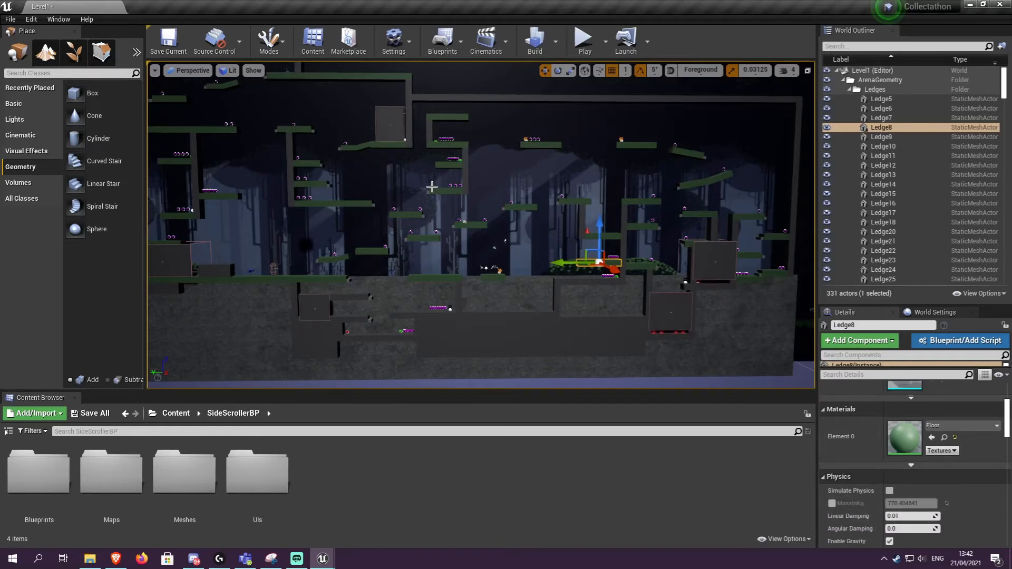
pyautogui.moveTo(461, 484)
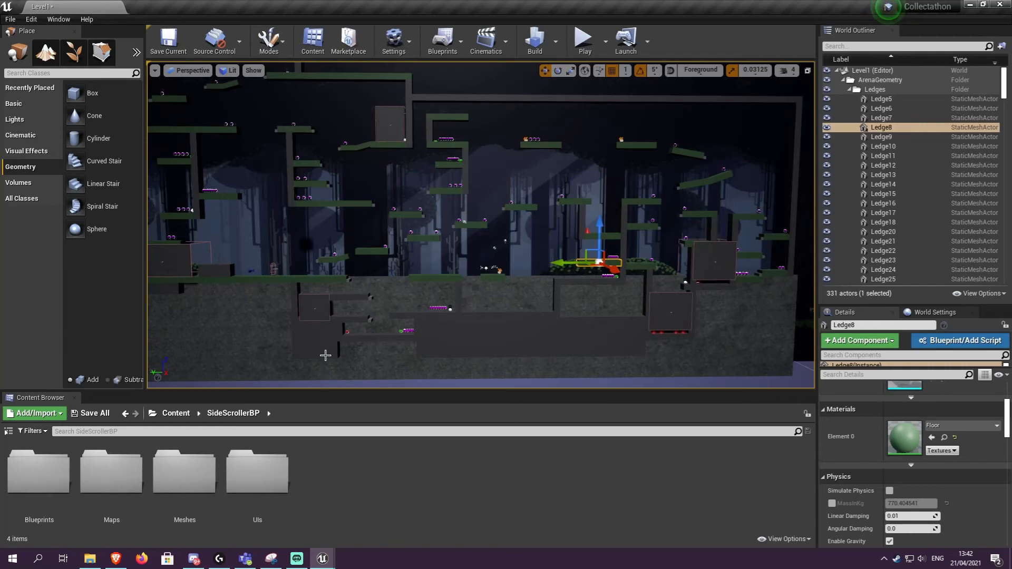
pyautogui.moveTo(284, 321)
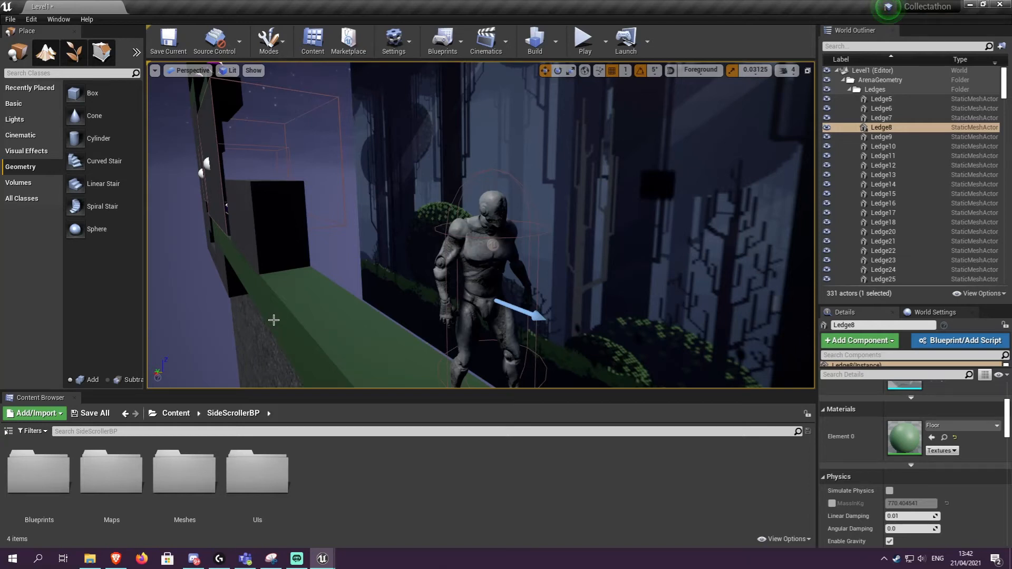
pyautogui.moveTo(322, 463)
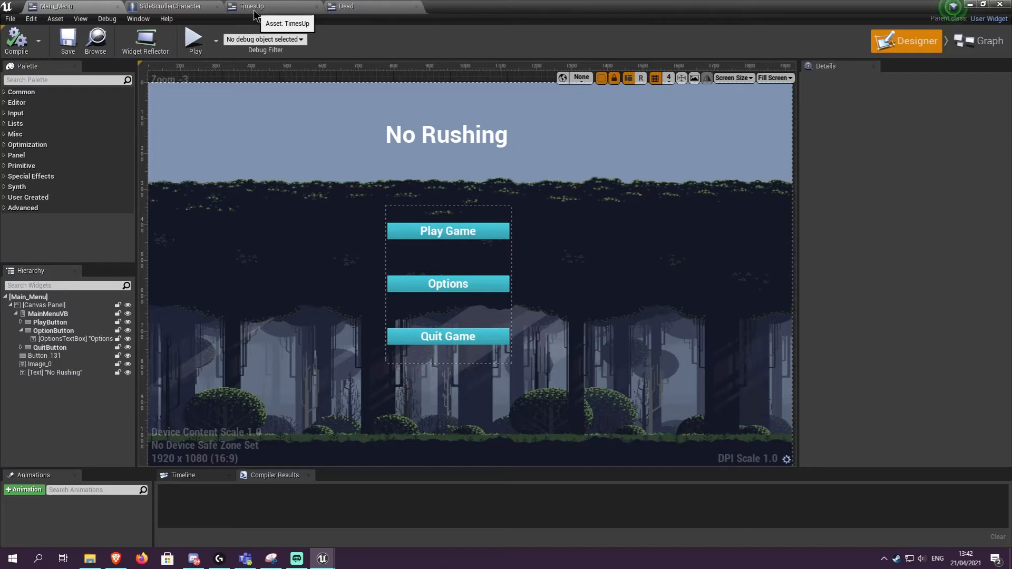
# View the Game Ended widget with its gem count, then return to the level tab
pyautogui.click(344, 6)
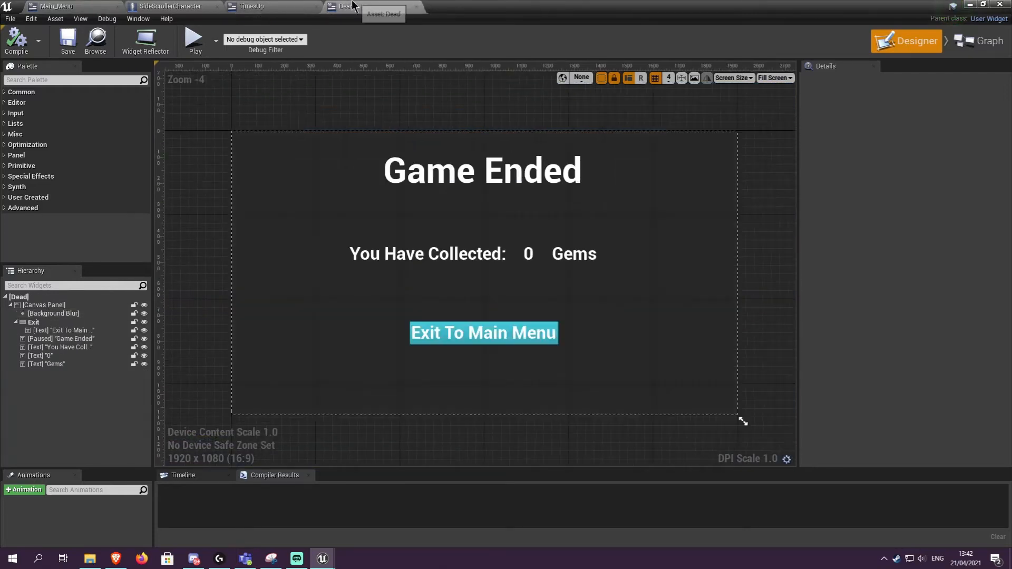
pyautogui.click(251, 6)
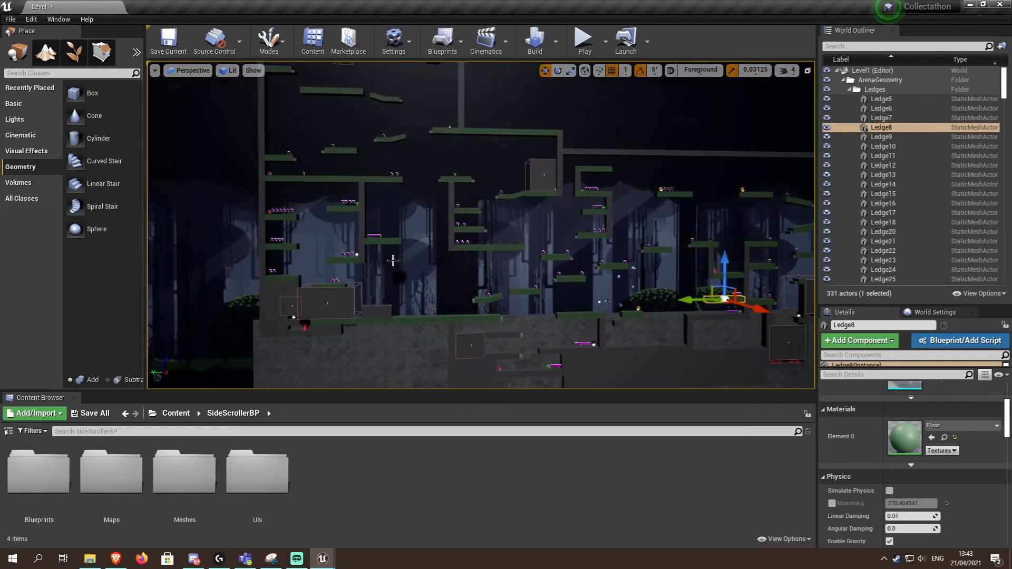
pyautogui.moveTo(667, 227)
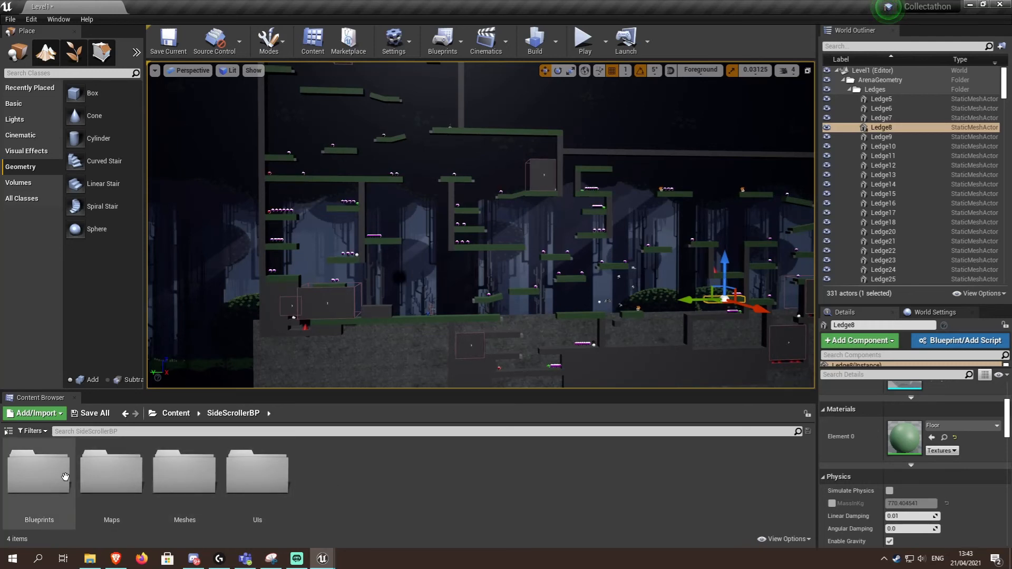
# Open the Blueprints folder listing the Gem, Health and Speed pickup blueprints
pyautogui.doubleClick(38, 471)
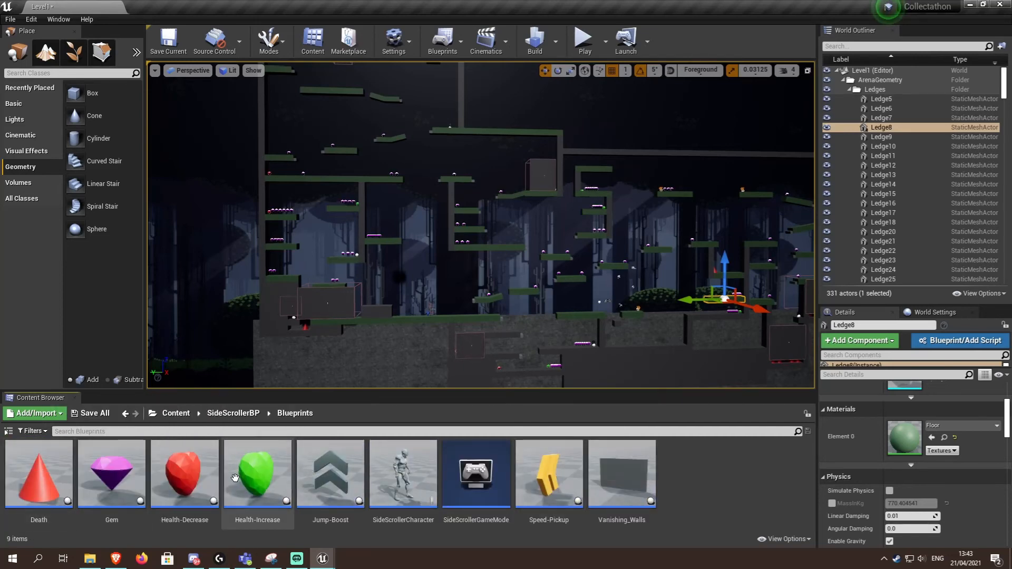
pyautogui.moveTo(38, 477)
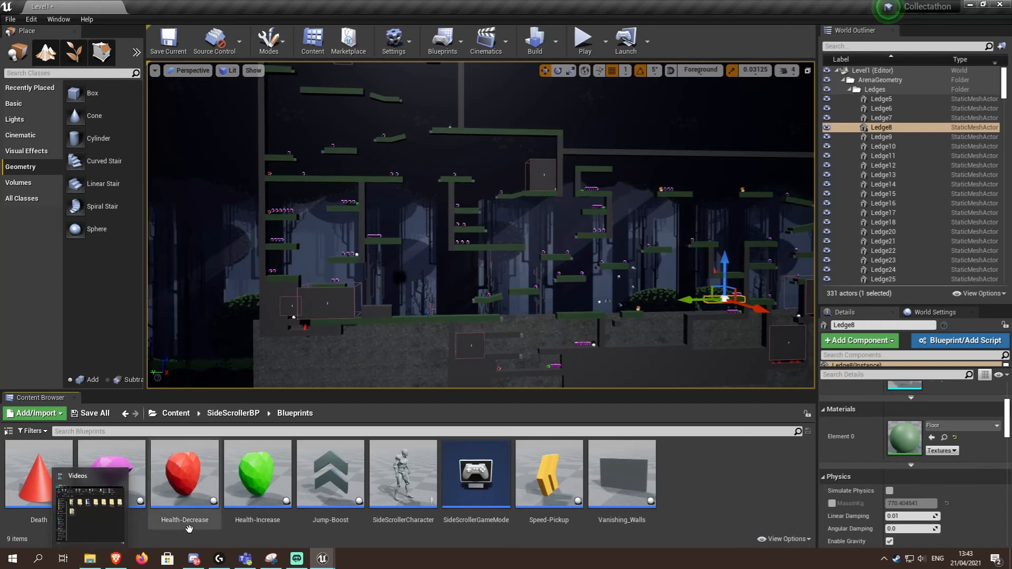
pyautogui.moveTo(111, 474)
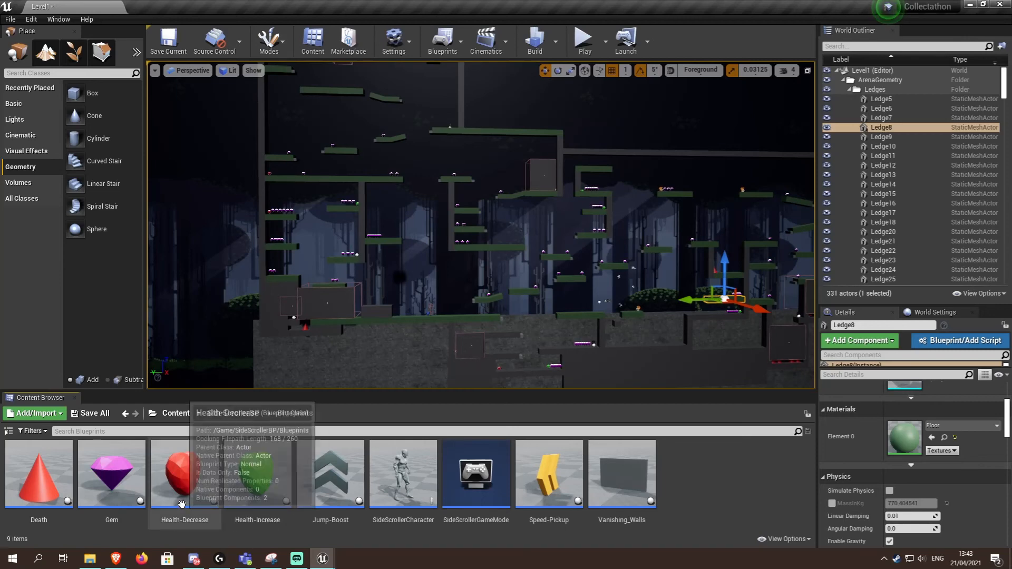
pyautogui.moveTo(272, 485)
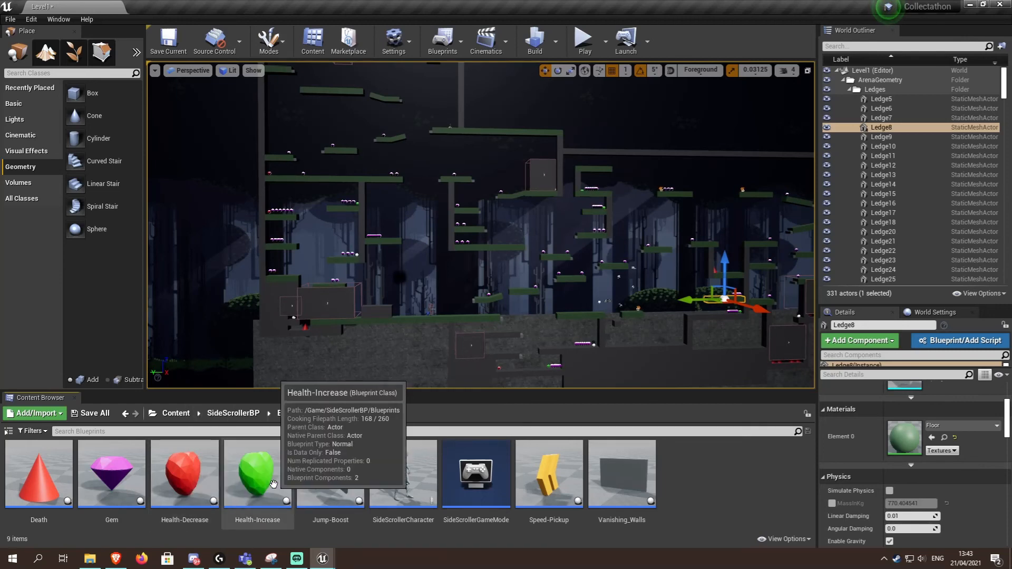
pyautogui.moveTo(330, 475)
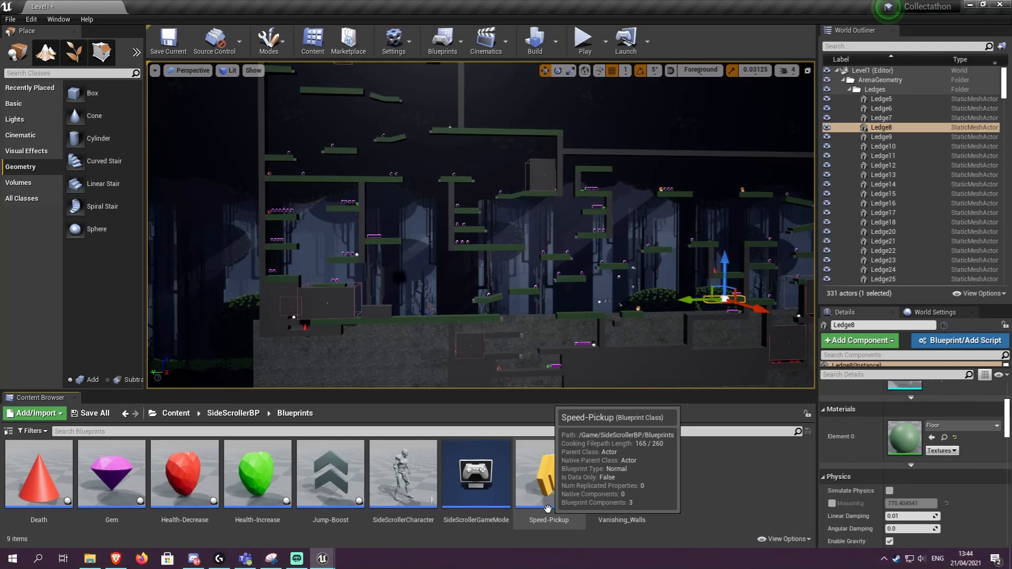
pyautogui.moveTo(668, 507)
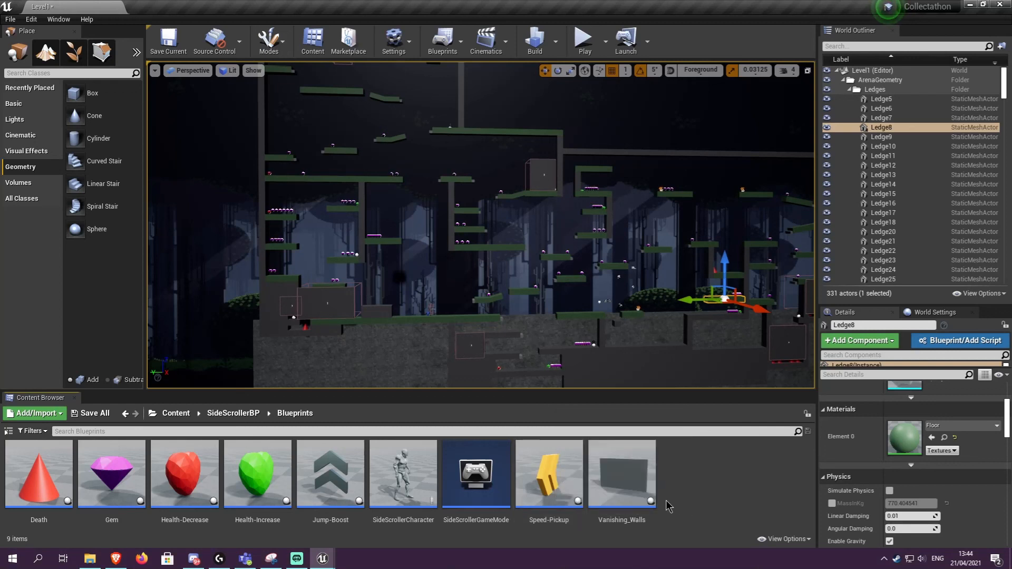
pyautogui.moveTo(403, 475)
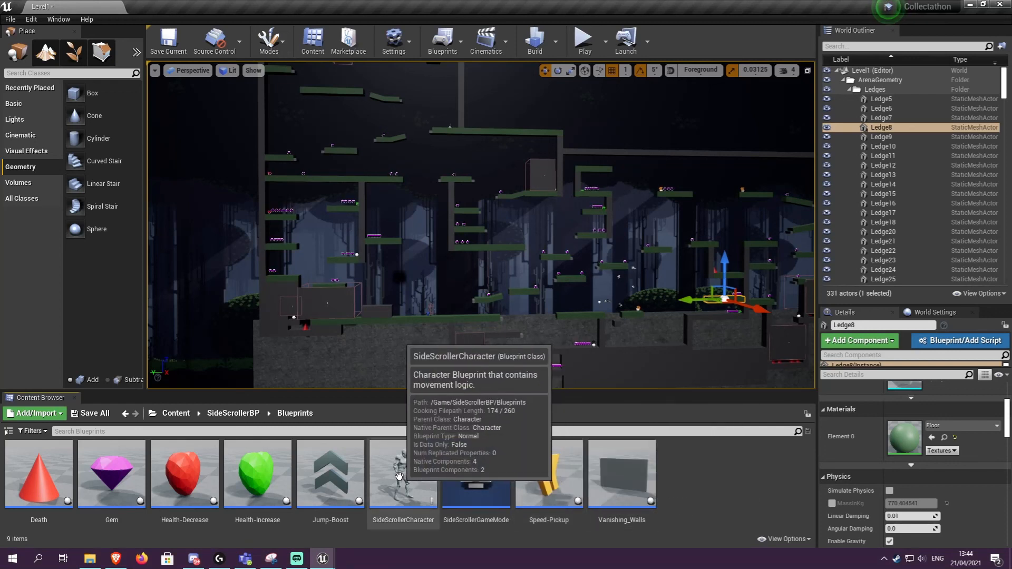